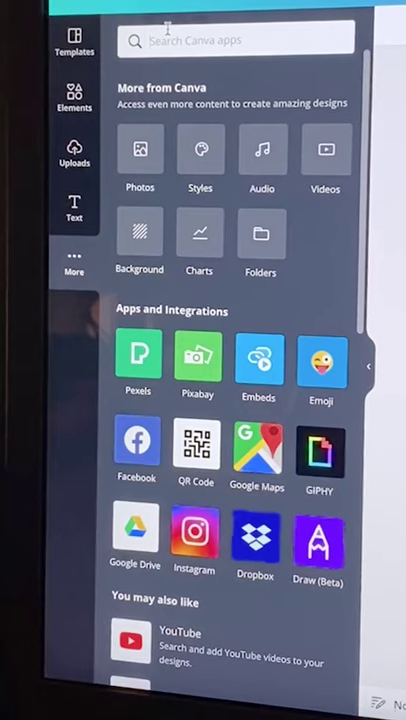
Step: Search the apps for 'draw' and launch the Draw (Beta) app
{"action": "type", "text": "draw"}
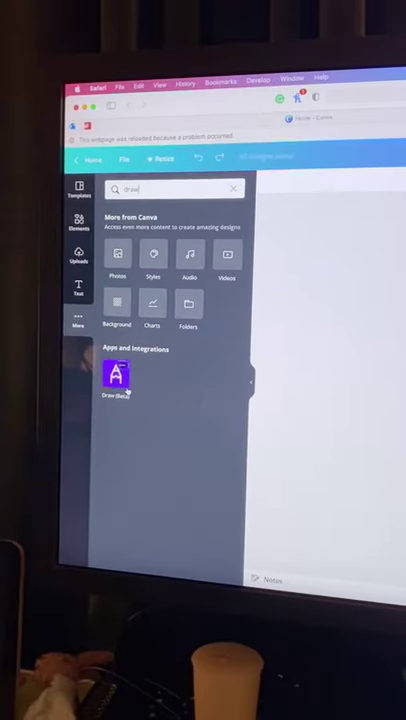
{"action": "left_click", "coordinate": [115, 373]}
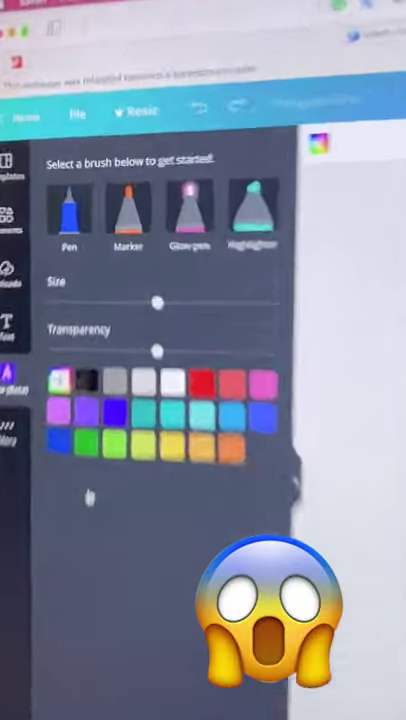